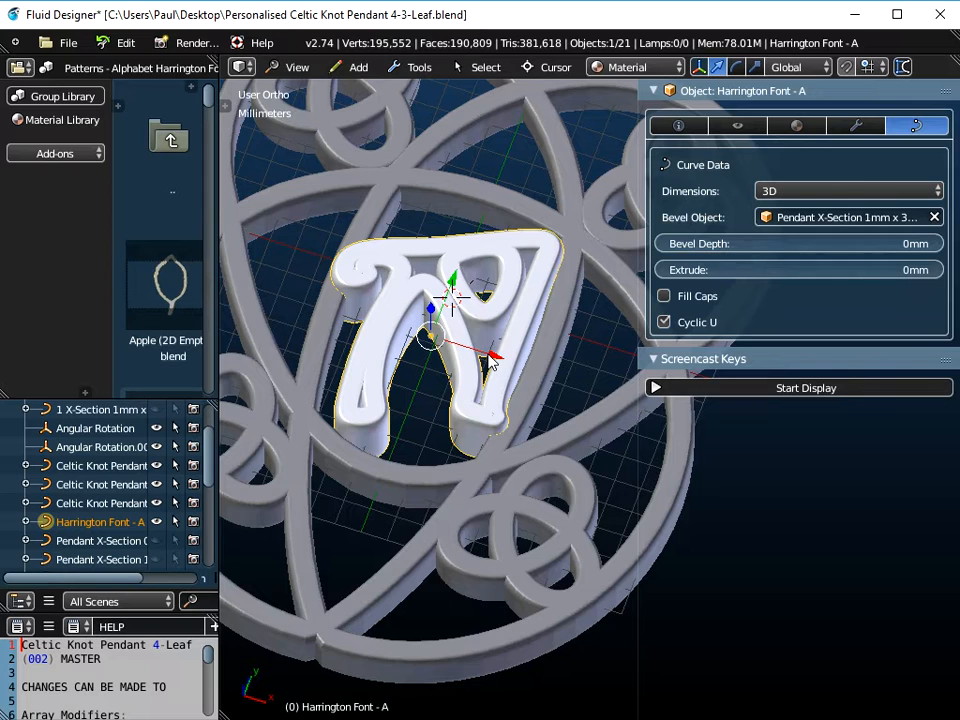
mouse_move(460, 405)
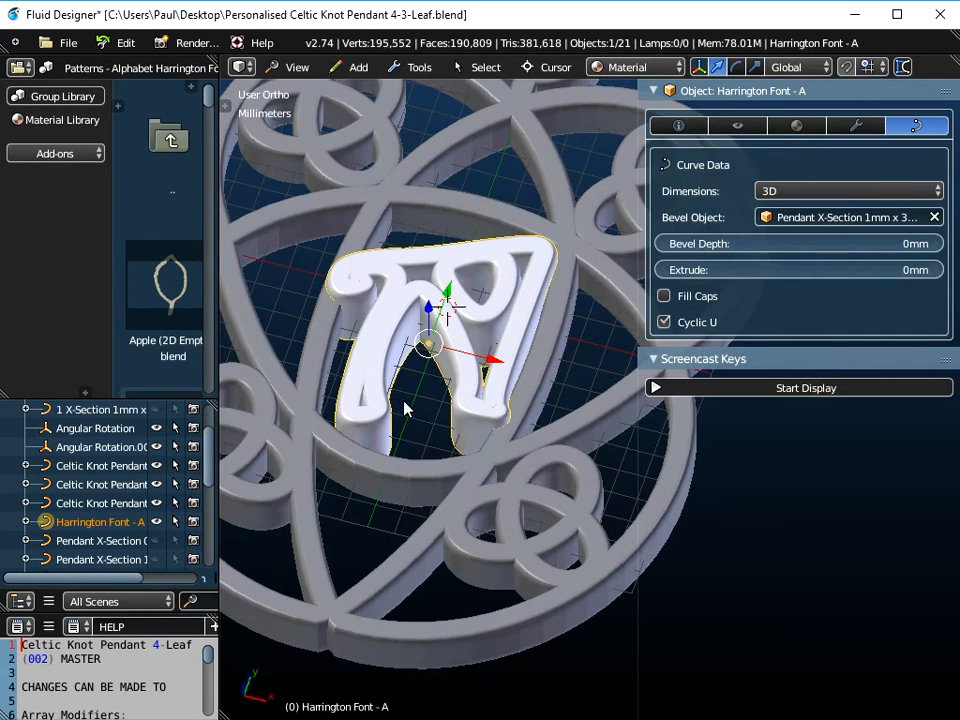
mouse_move(410, 325)
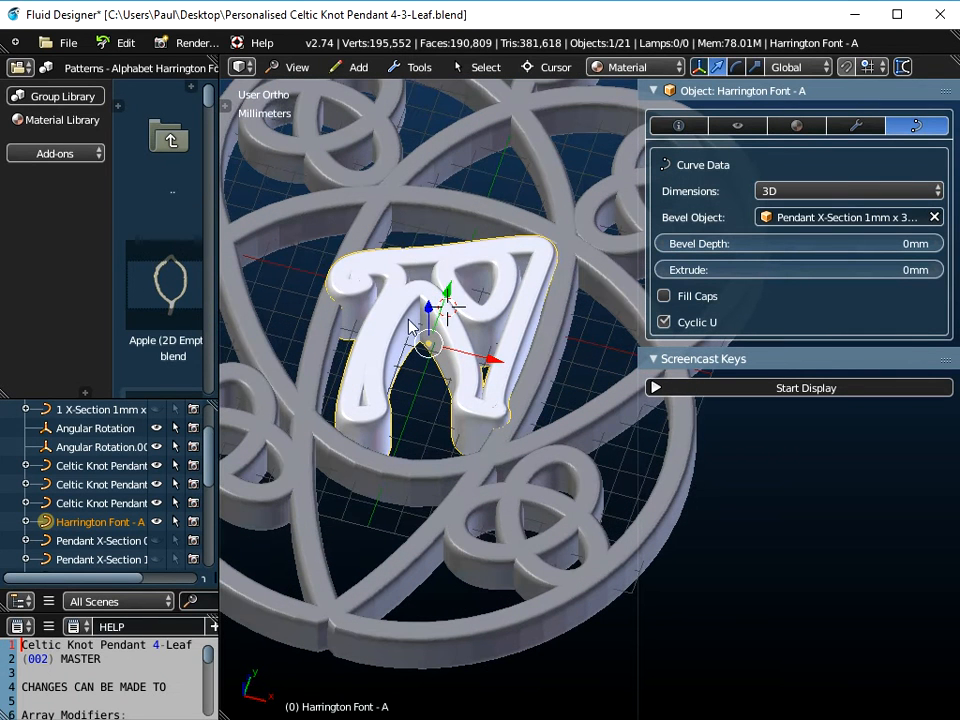
- Set the letter A's Bevel Object to Pendant X-Section 1mm x 2mm
click(845, 217)
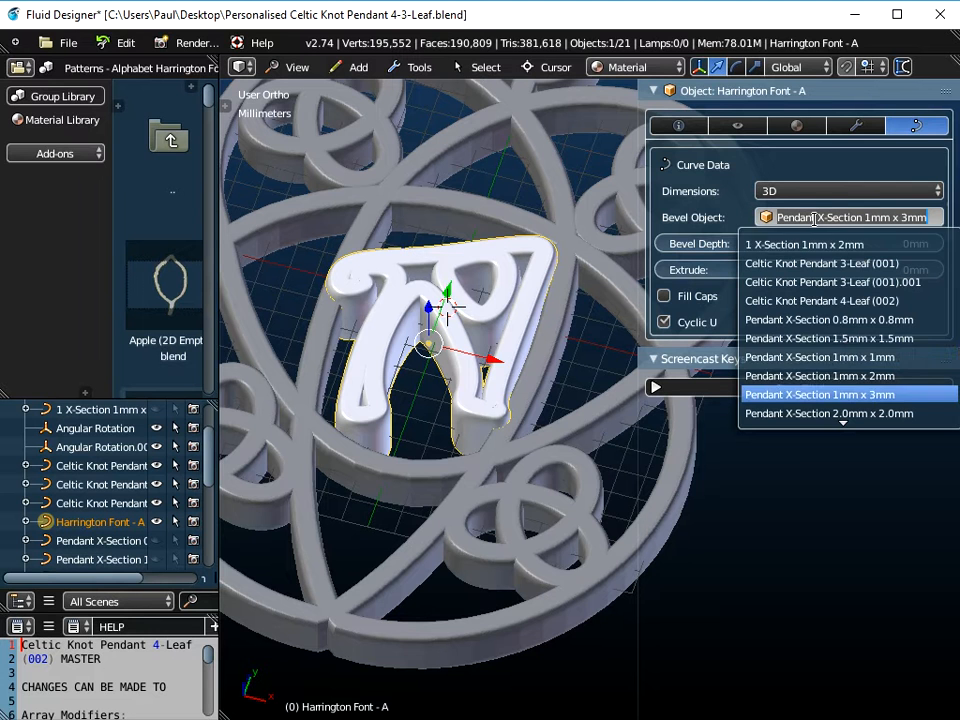
click(819, 394)
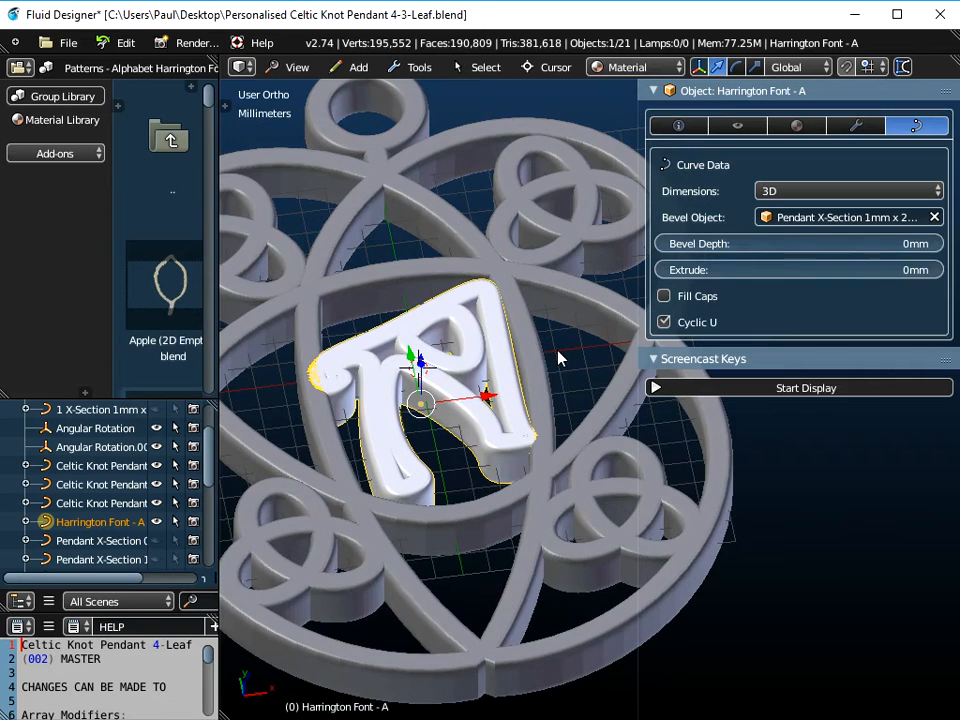
click(840, 217)
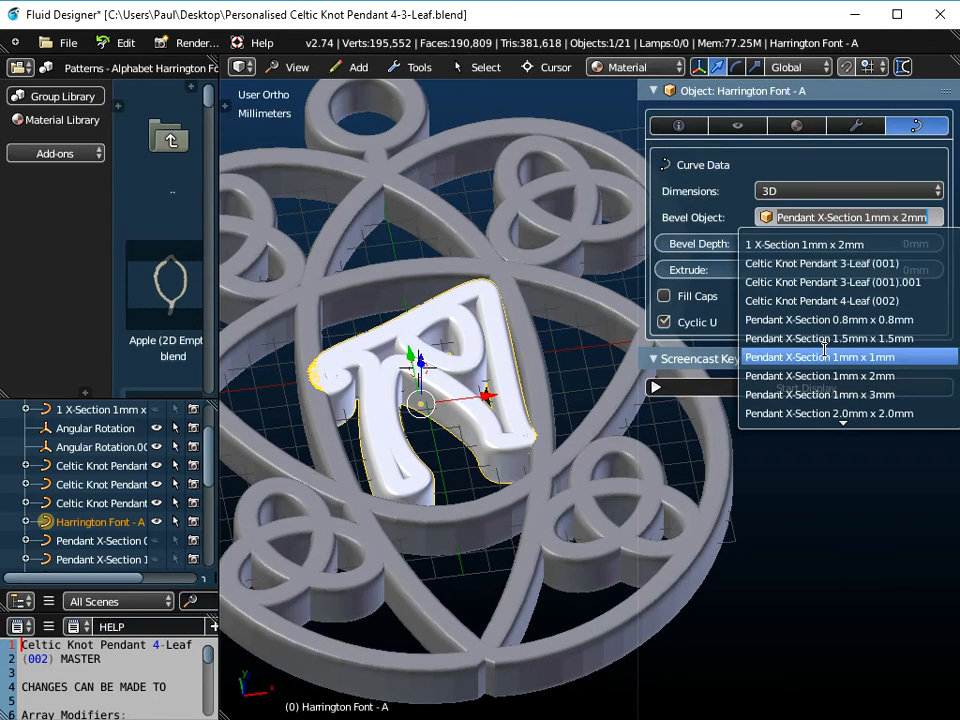
click(822, 357)
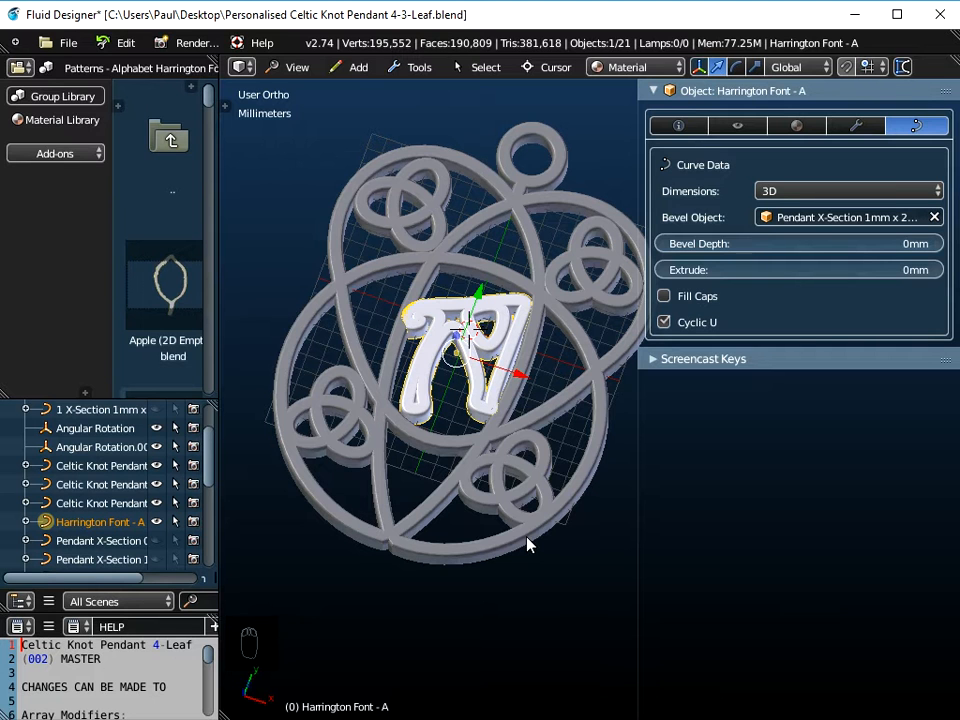
- Scale up the letter A and apply scale, giving about 17.6 × 21.8 × 2 mm
key(s)
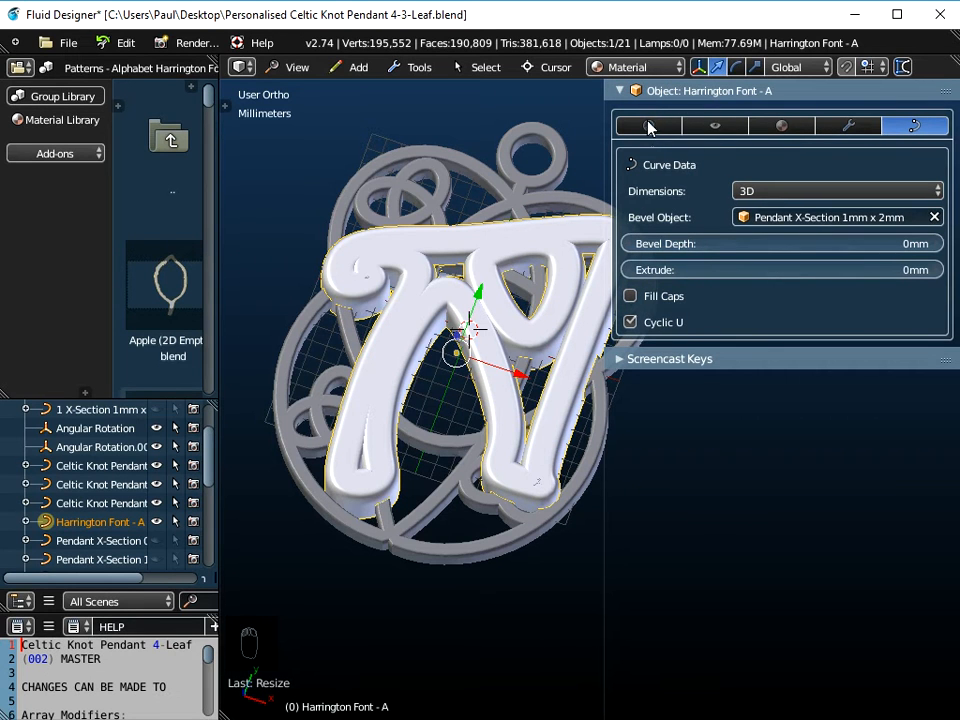
click(647, 125)
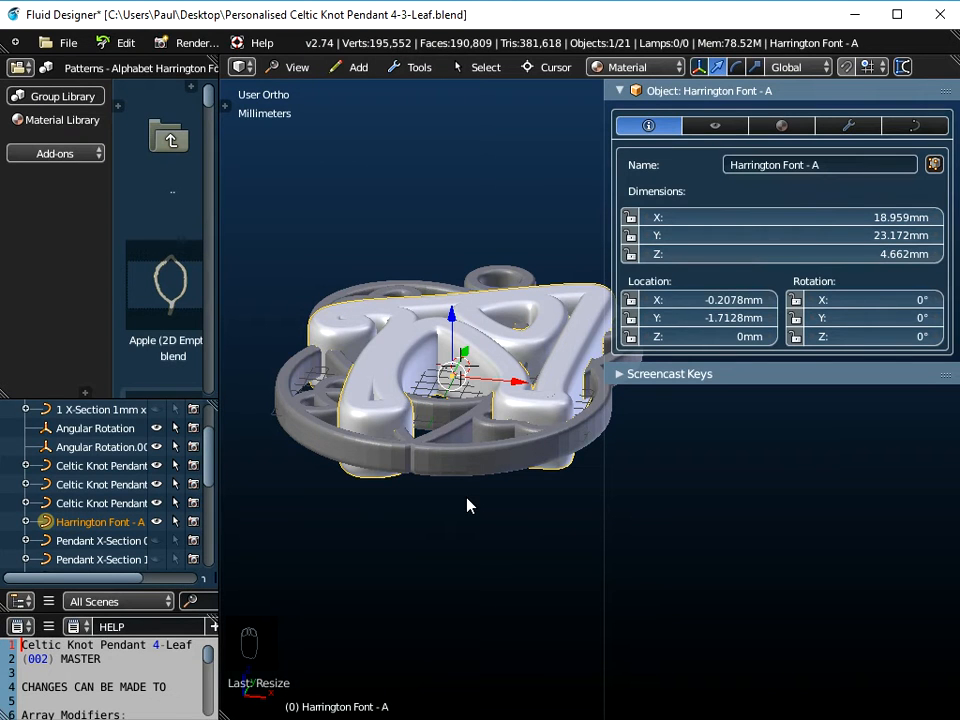
key(ctrl+a)
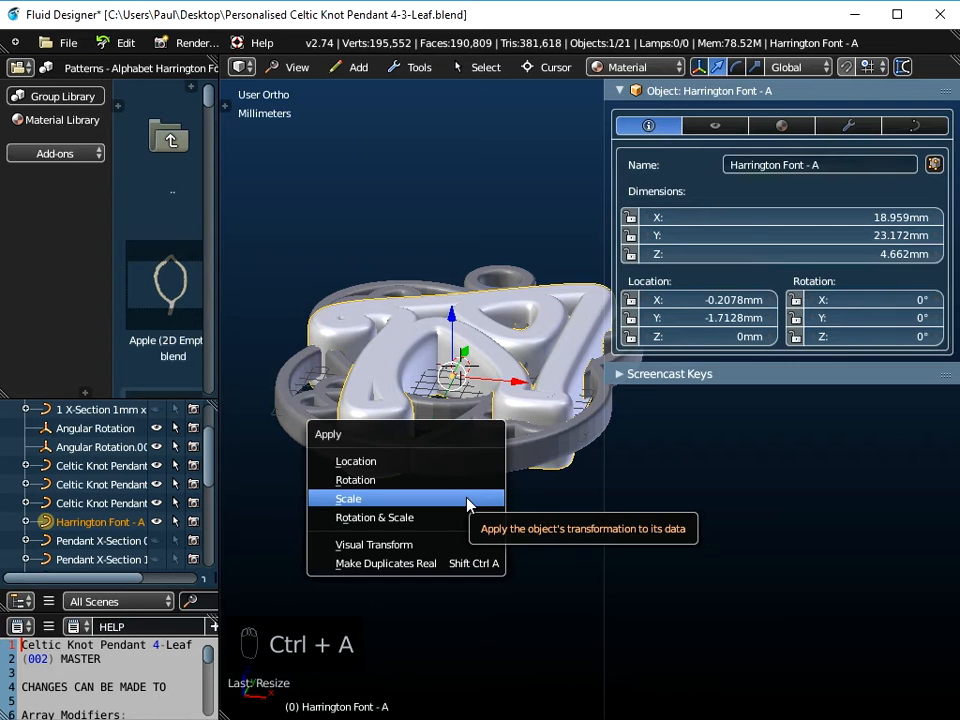
click(348, 498)
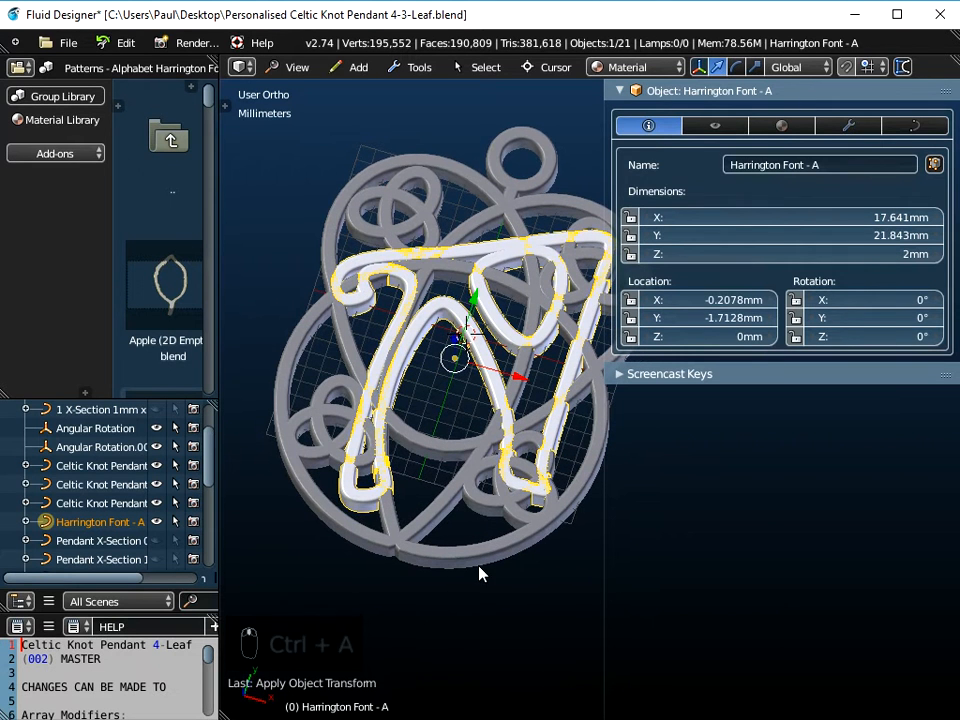
click(914, 125)
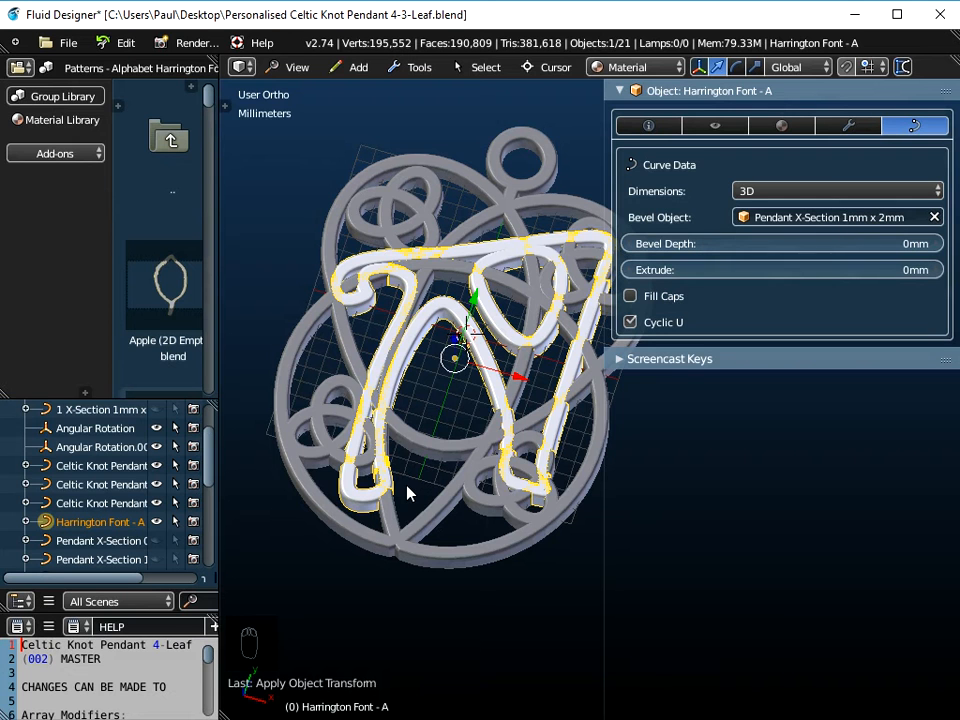
mouse_move(540, 710)
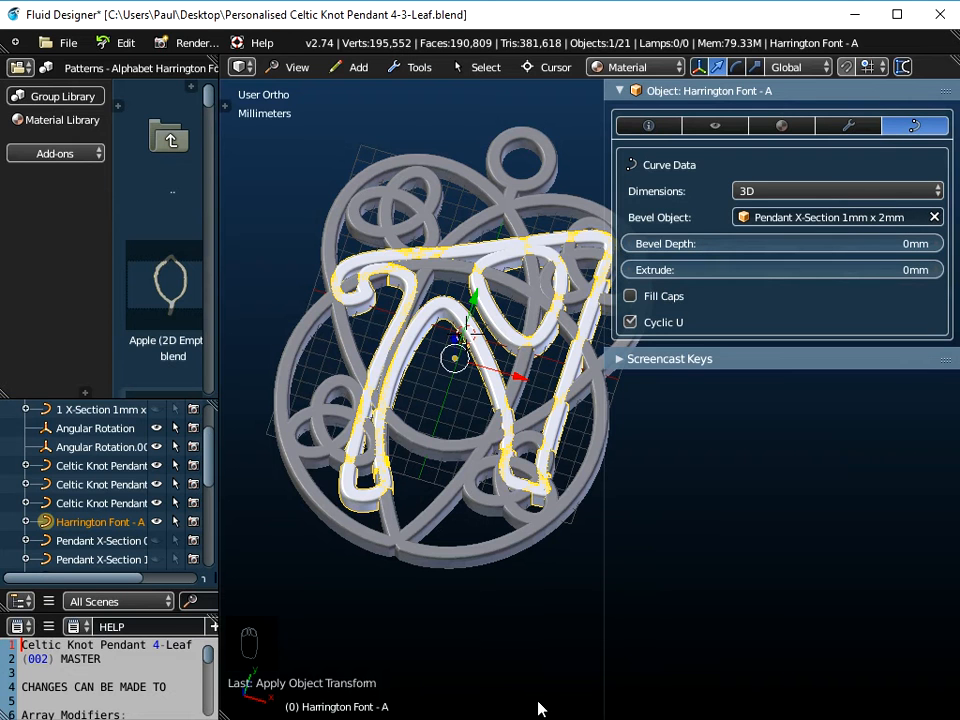
- Scale the letter A down by about 0.54 and apply the scale
key(s)
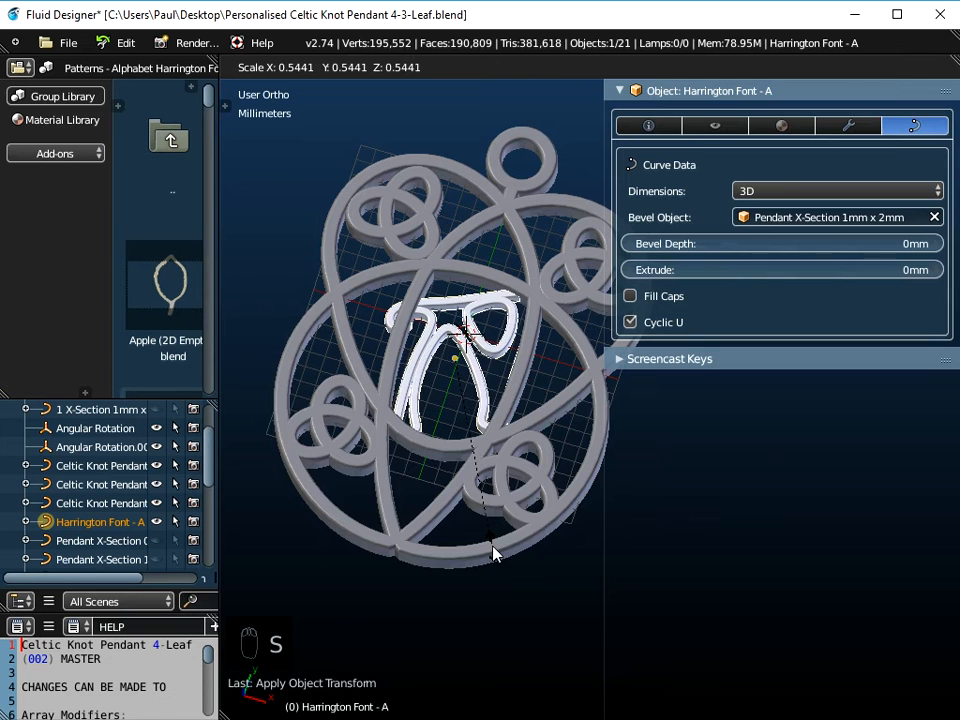
key(ctrl+a)
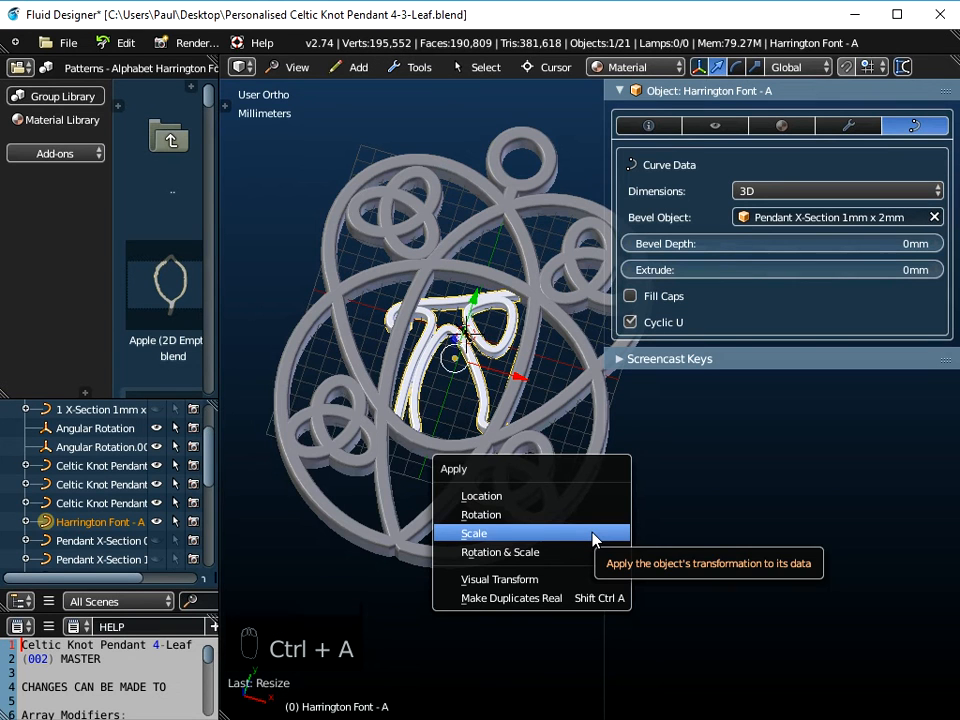
click(473, 533)
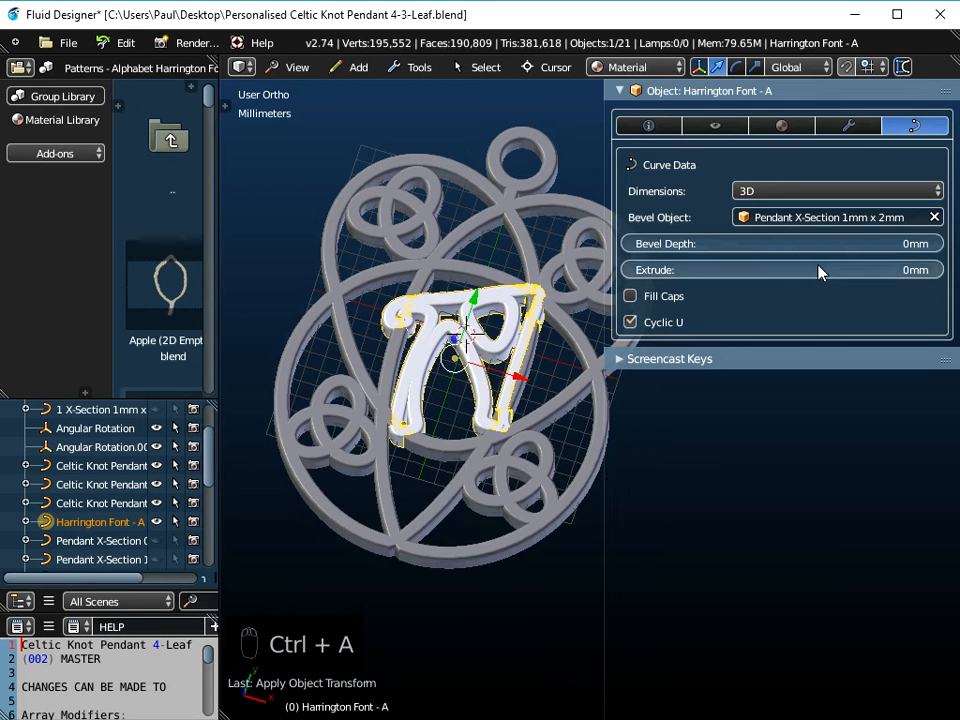
mouse_move(880, 225)
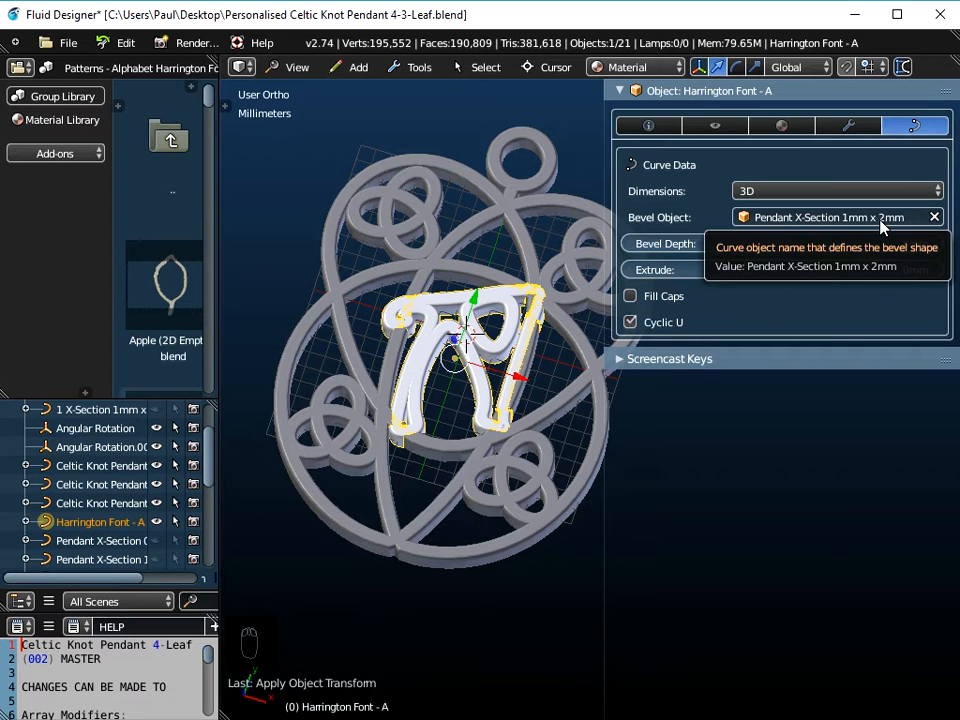
mouse_move(458, 393)
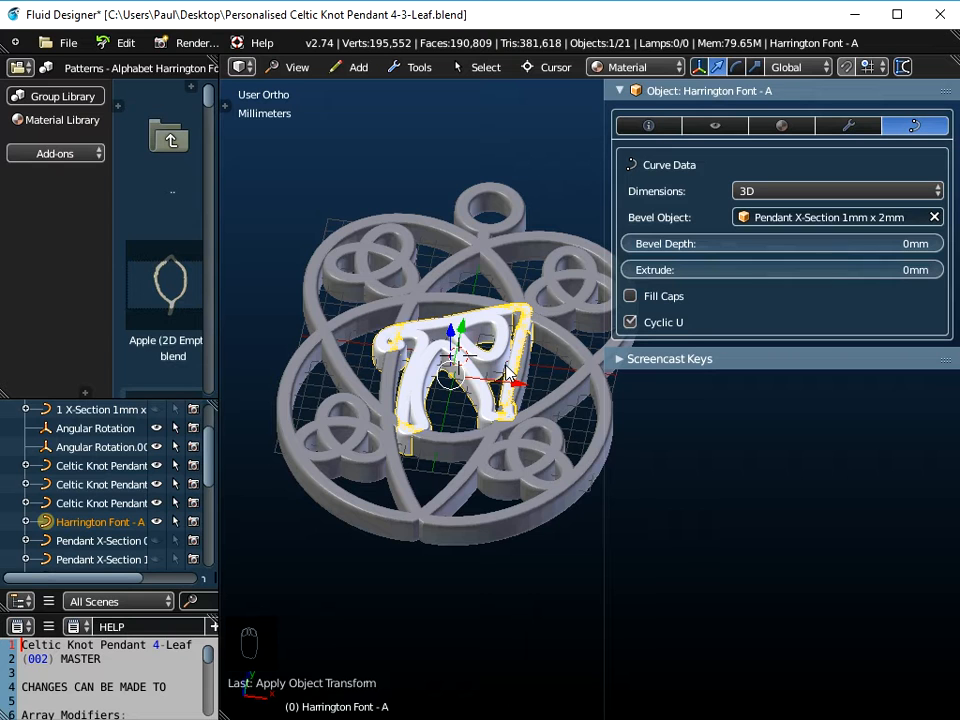
mouse_move(850, 217)
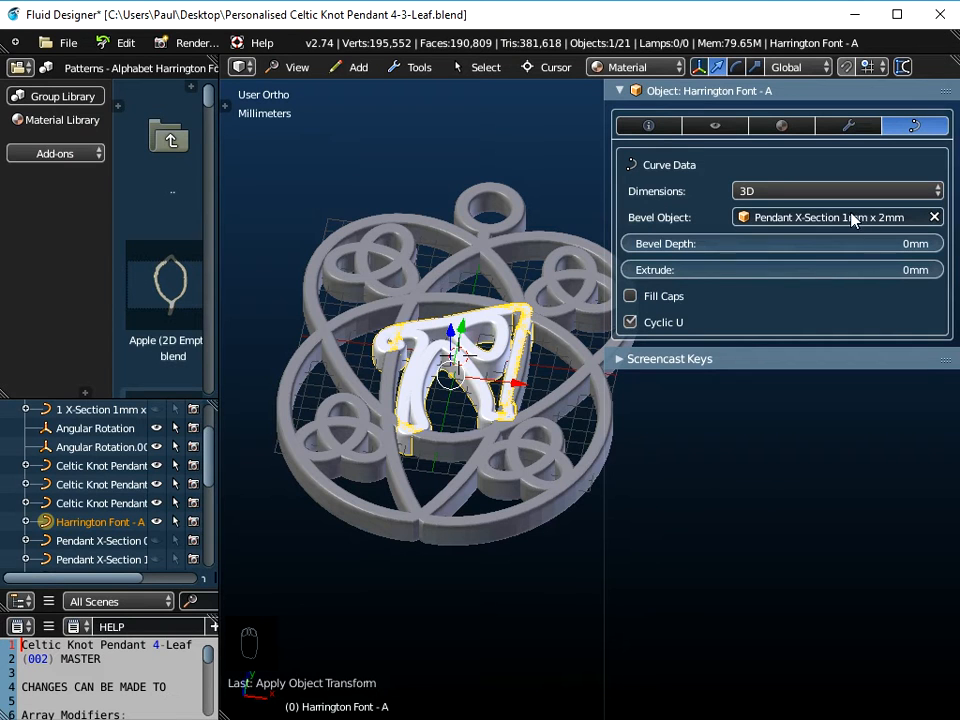
mouse_move(455, 445)
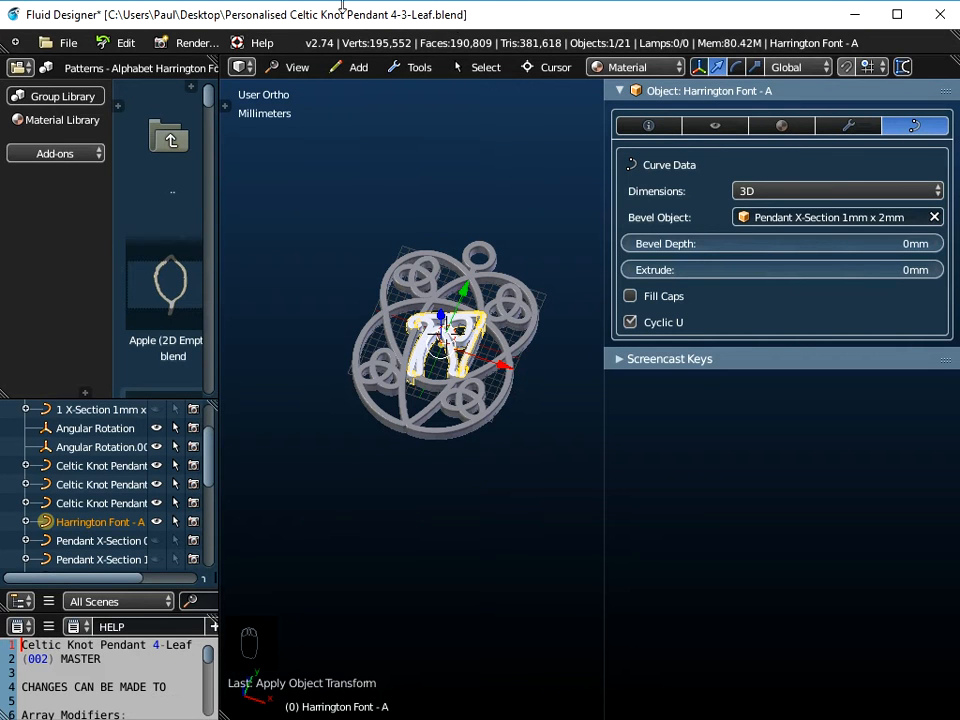
mouse_move(388, 28)
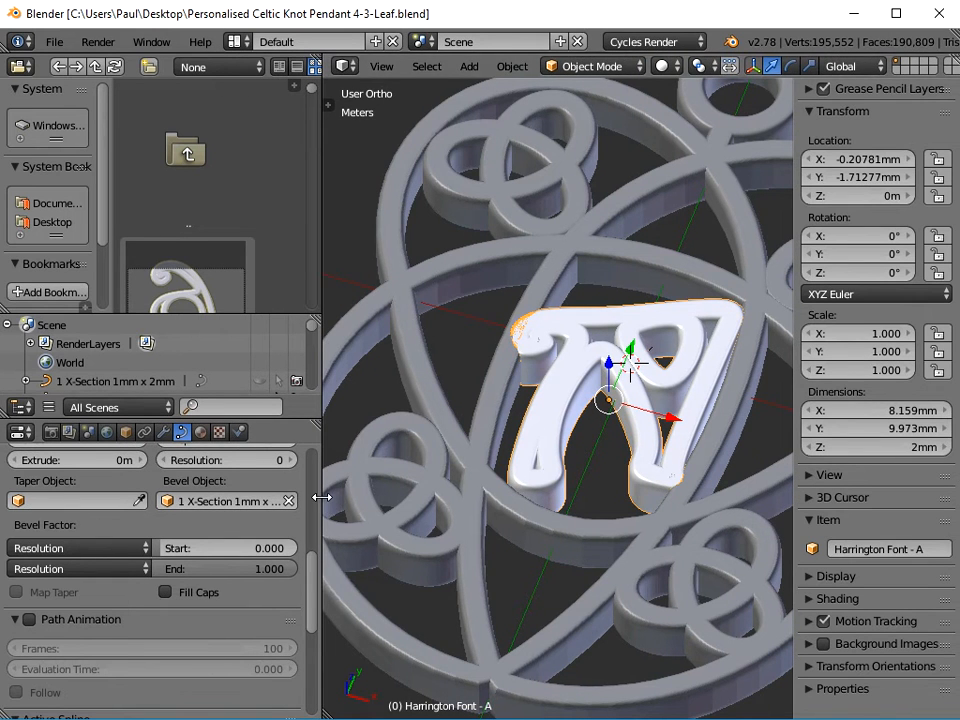
- Give the letter the 1mm x 2mm bevel profile, scale it about 2.989, and apply scale
click(250, 501)
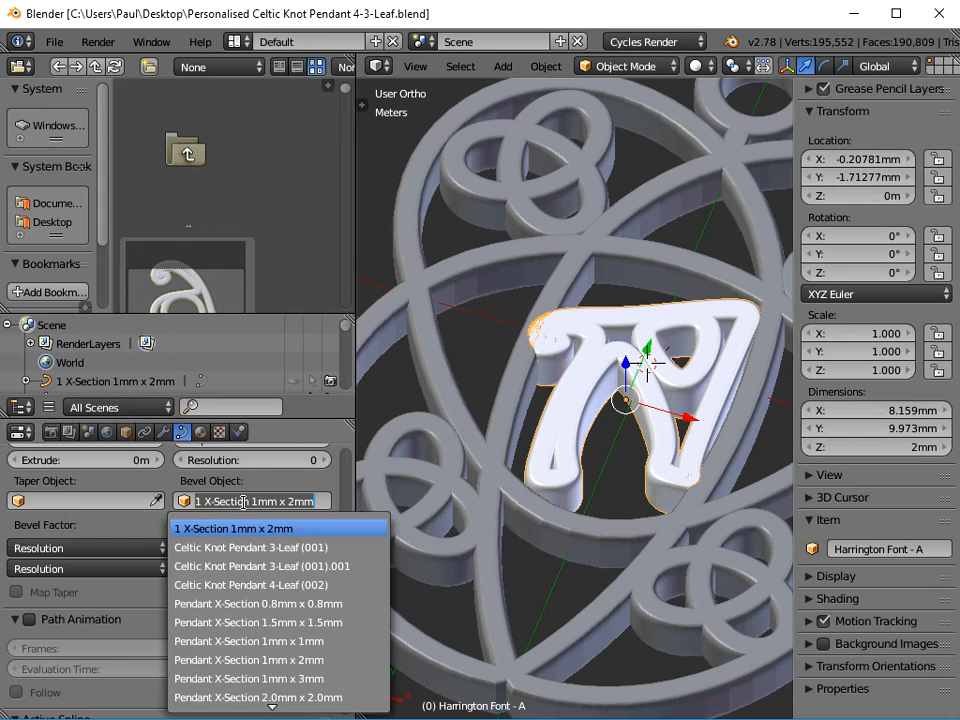
mouse_move(233, 528)
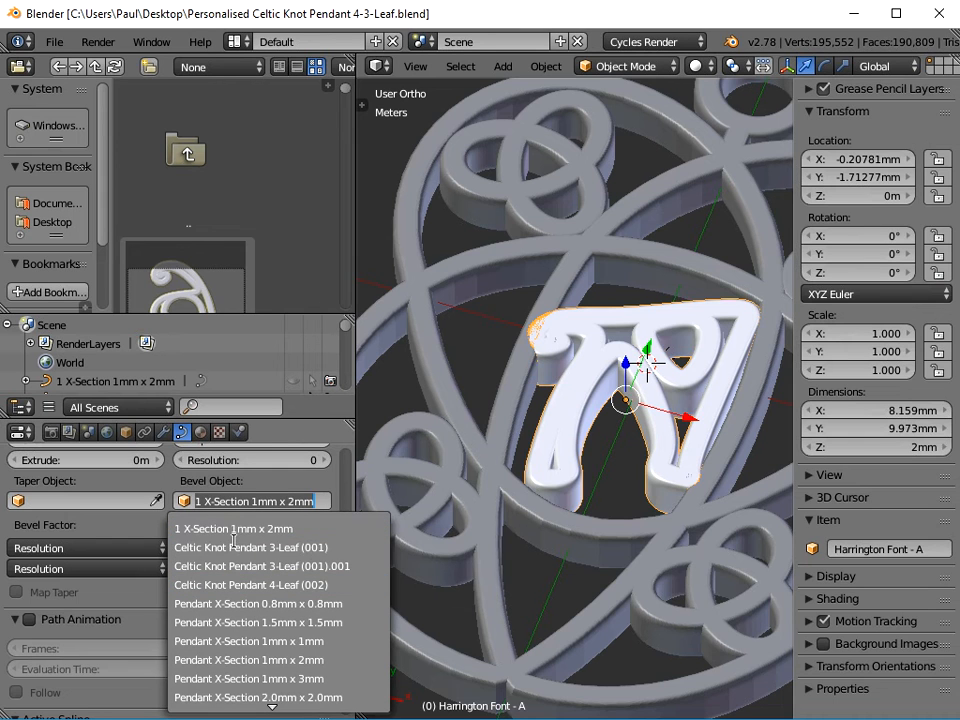
mouse_move(248, 678)
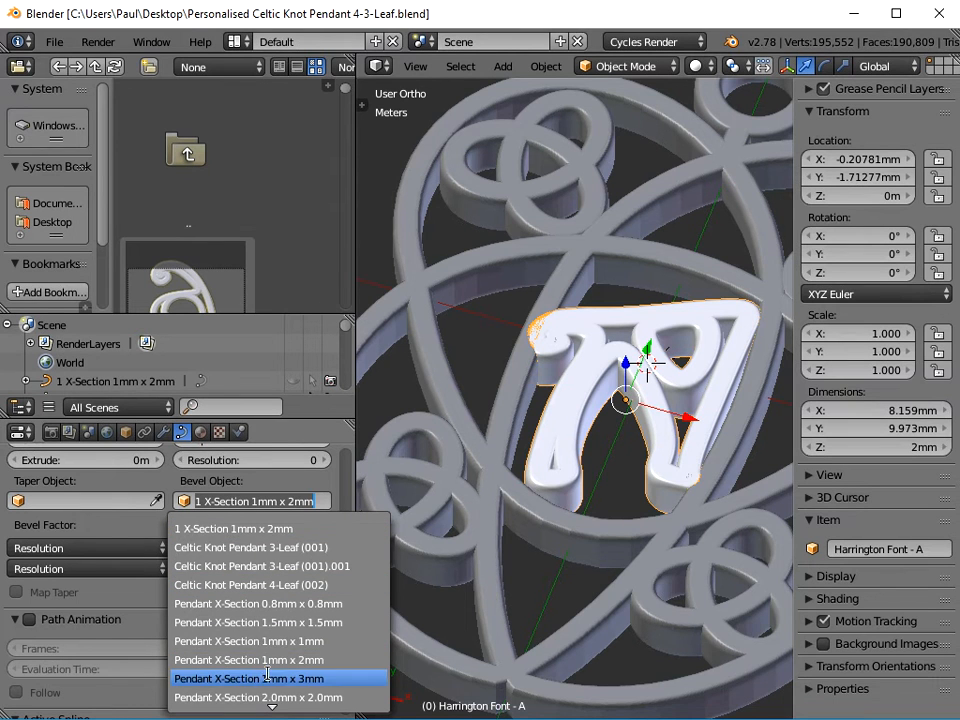
click(249, 678)
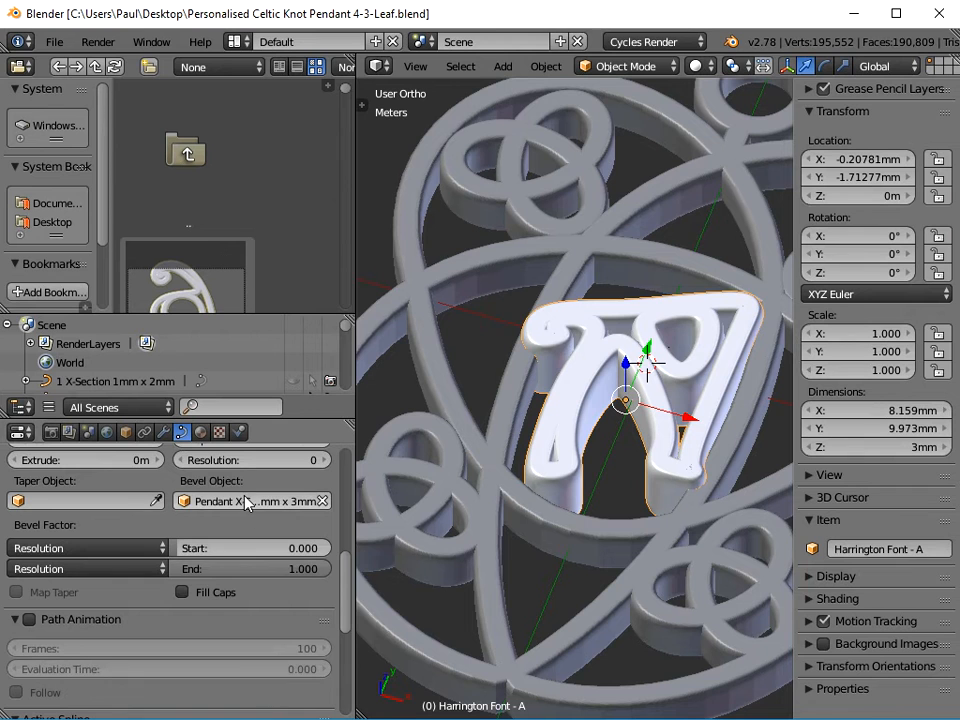
click(250, 500)
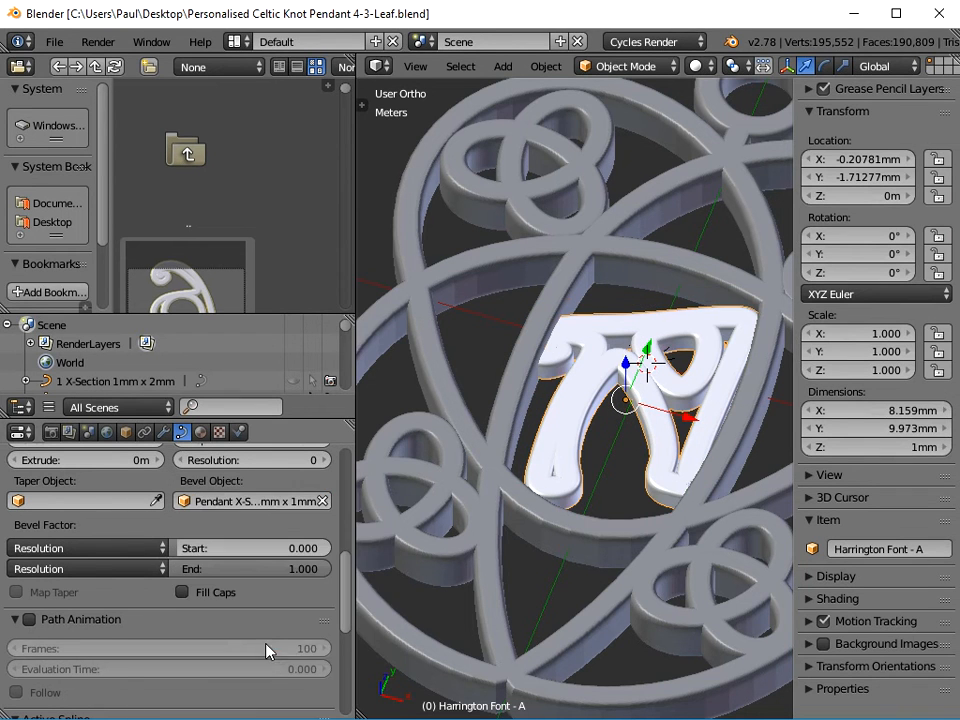
click(252, 501)
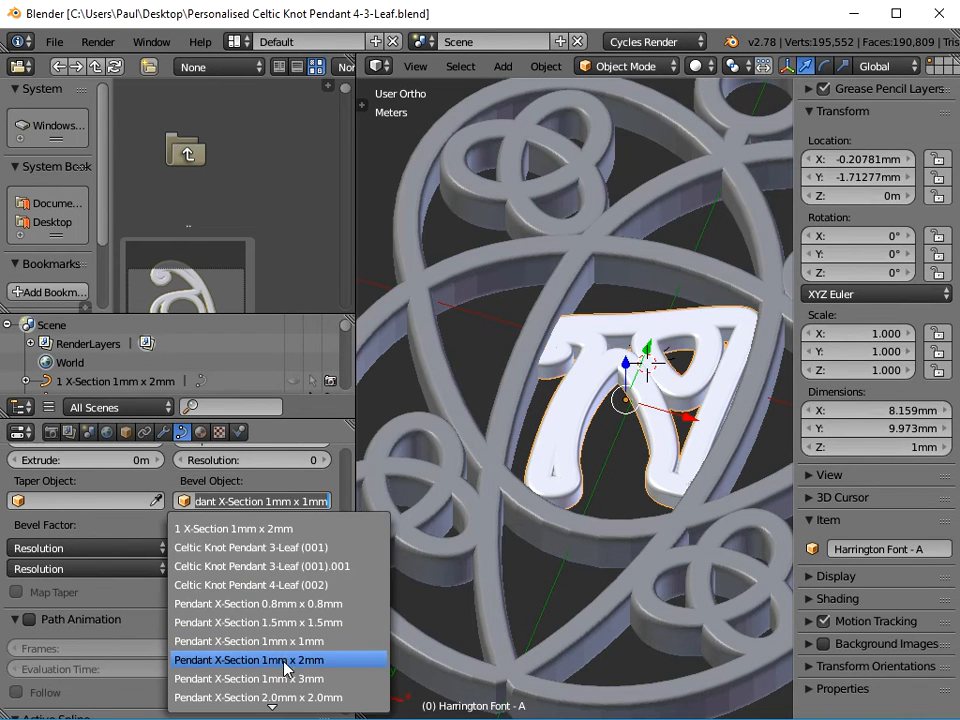
click(248, 659)
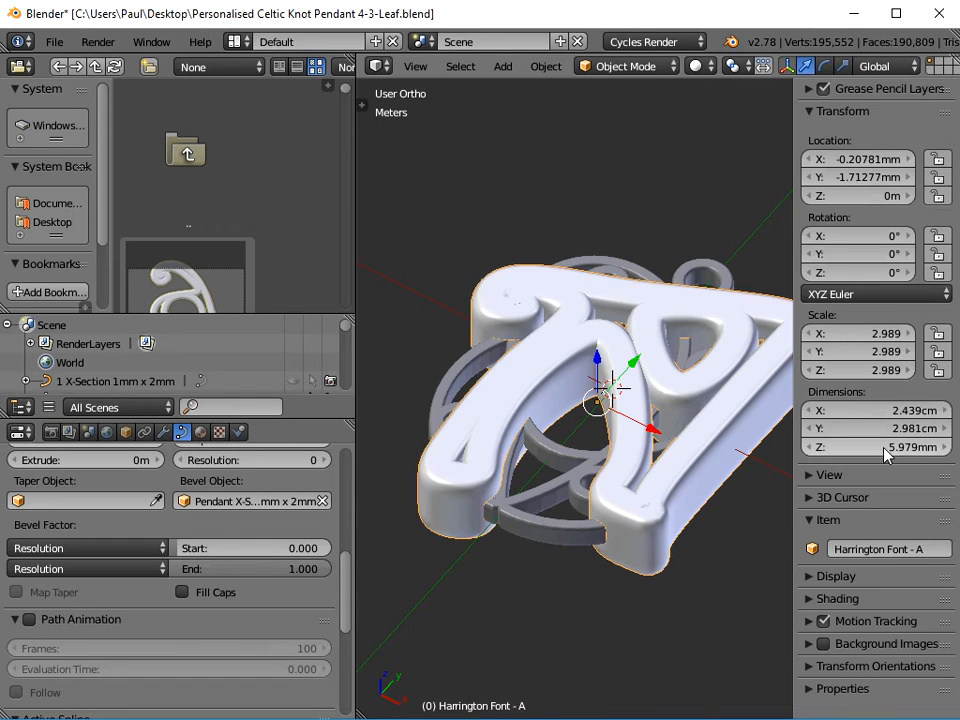
mouse_move(675, 525)
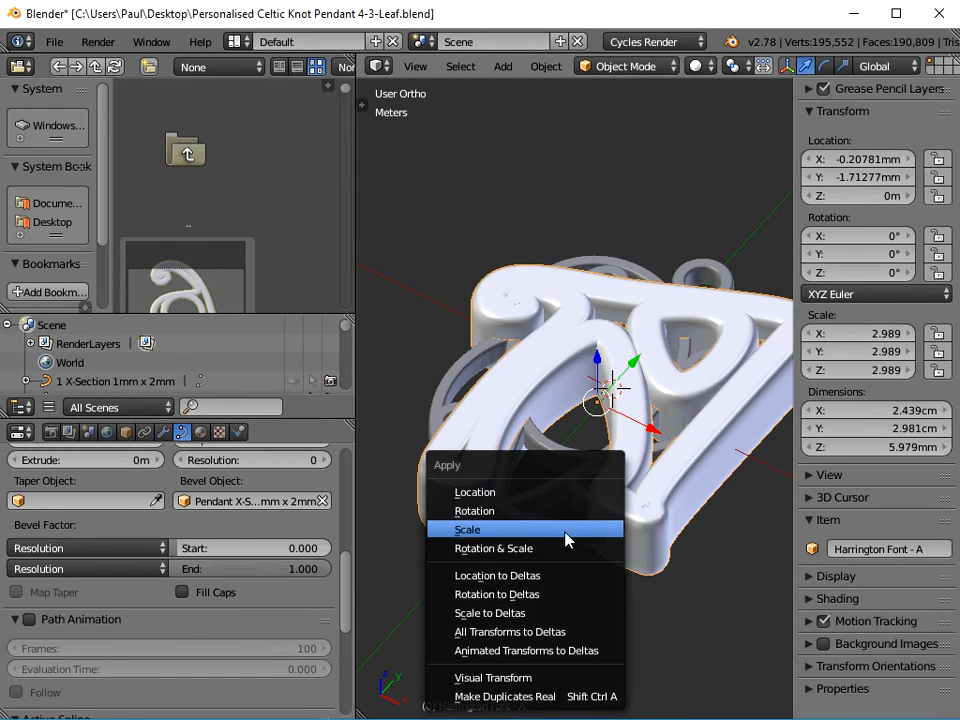
click(467, 529)
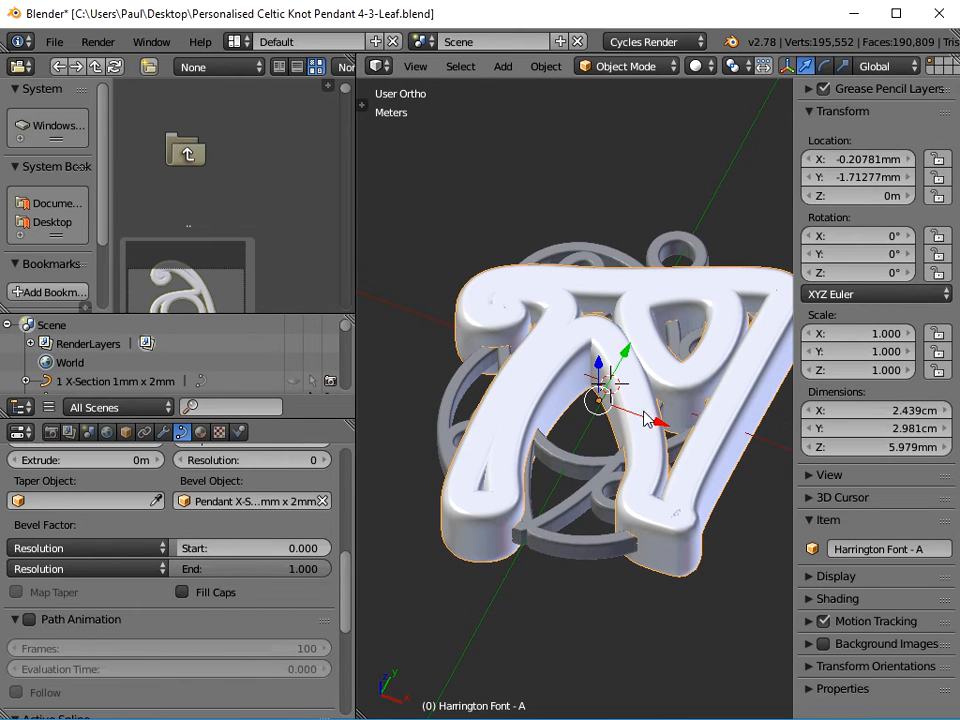
mouse_move(642, 398)
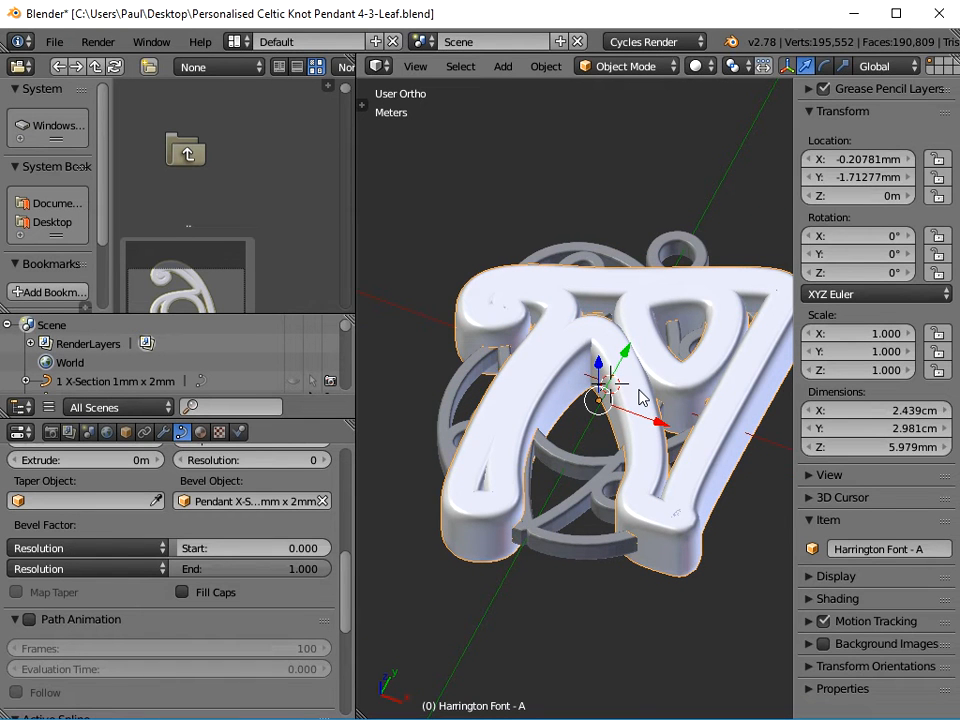
mouse_move(630, 456)
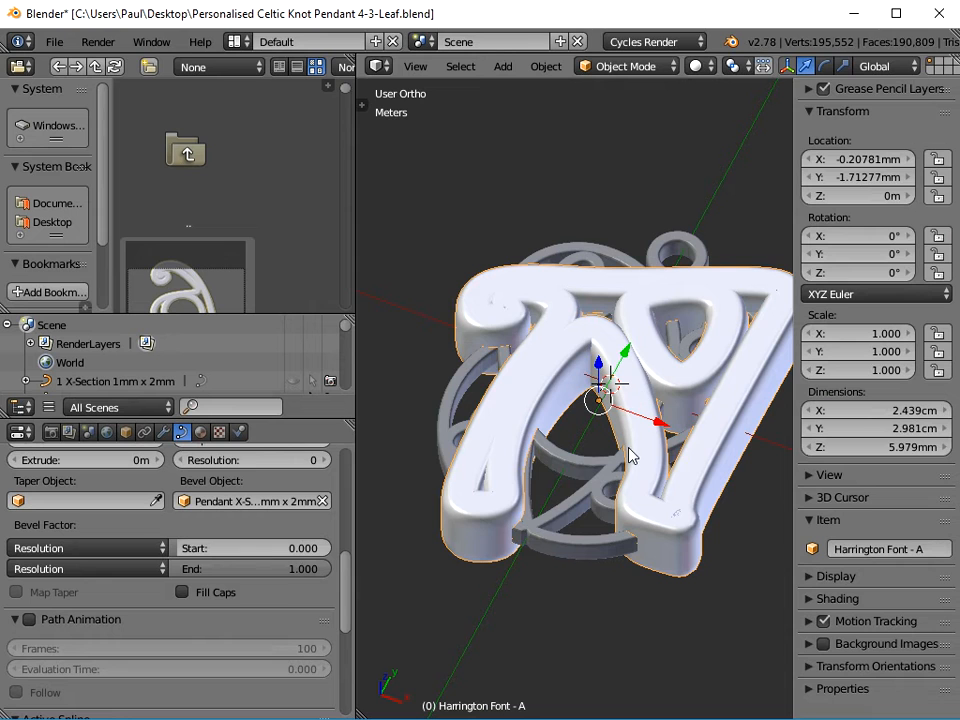
mouse_move(865, 447)
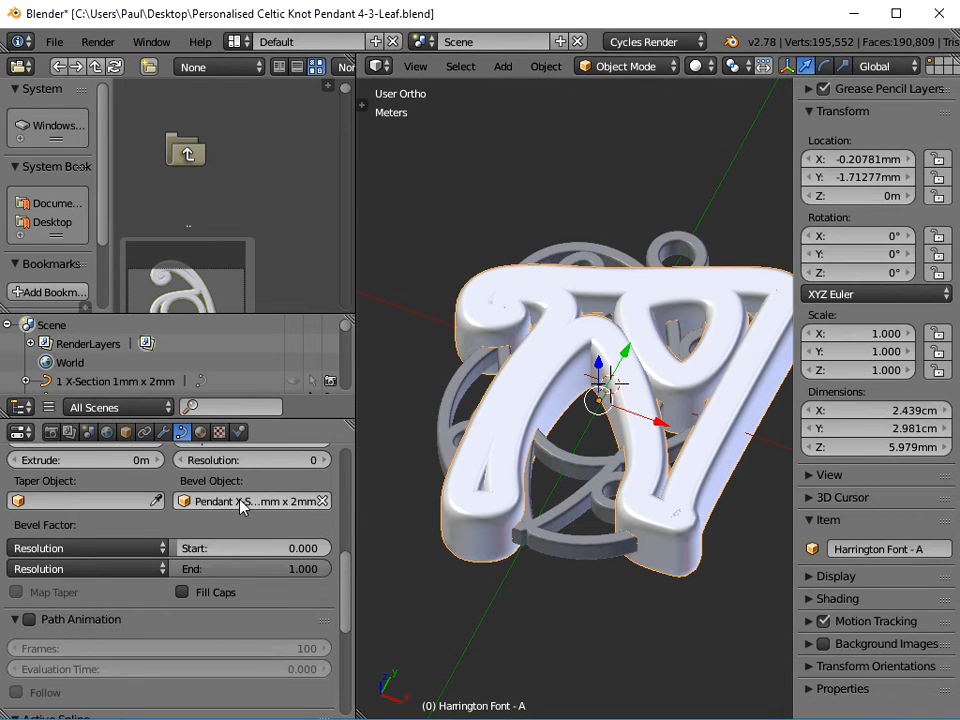
click(245, 500)
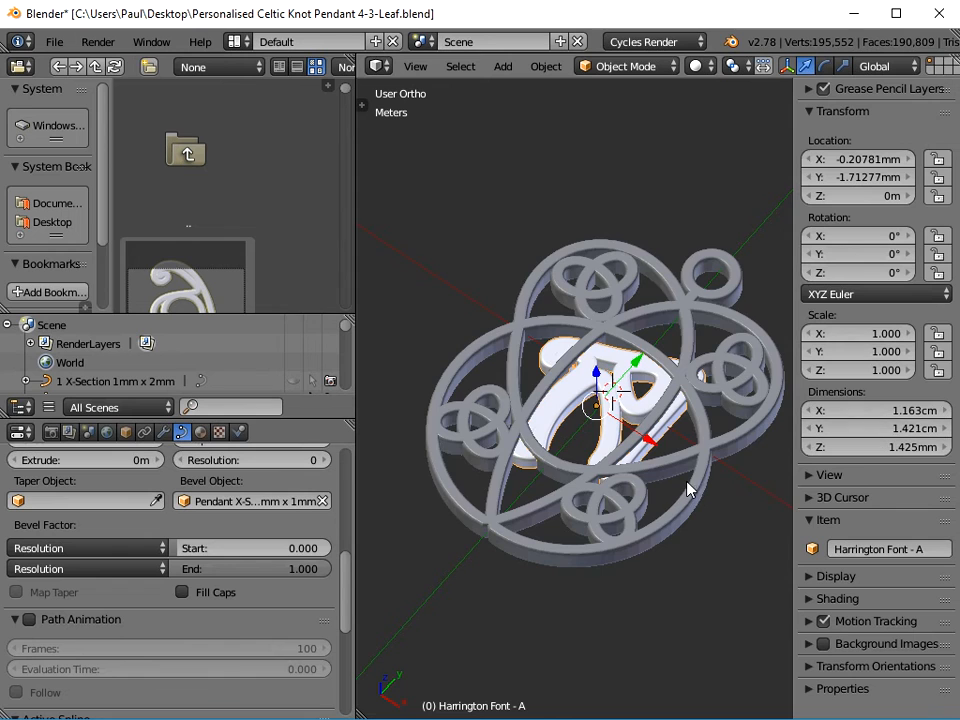
- Zoom and orbit the view to inspect the letter A inside the knot
scroll(up, 3)
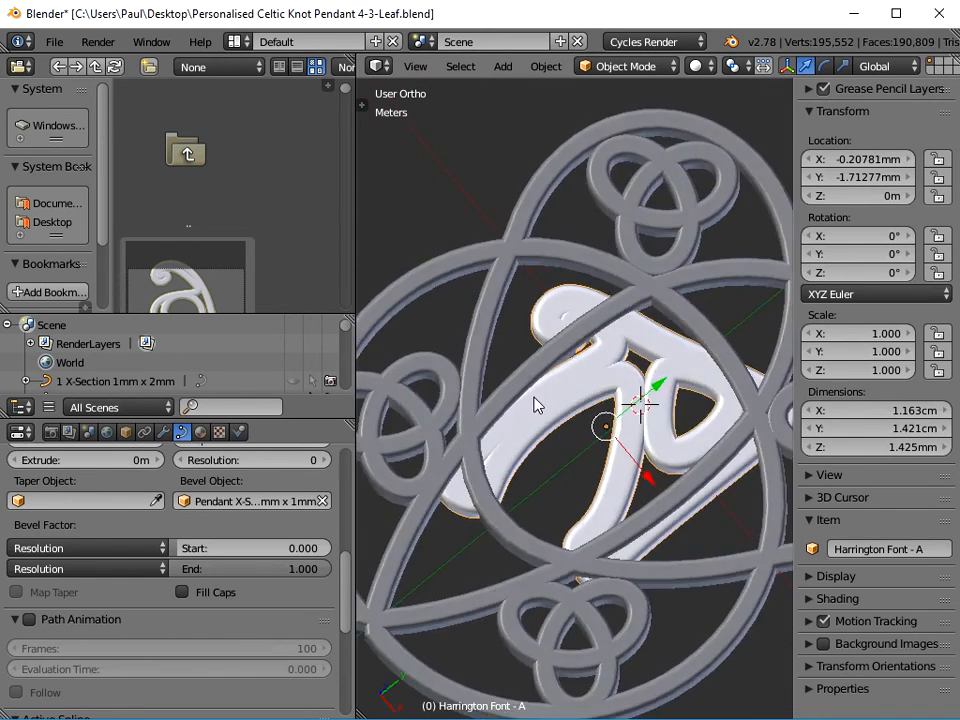
drag(550, 400, 575, 400)
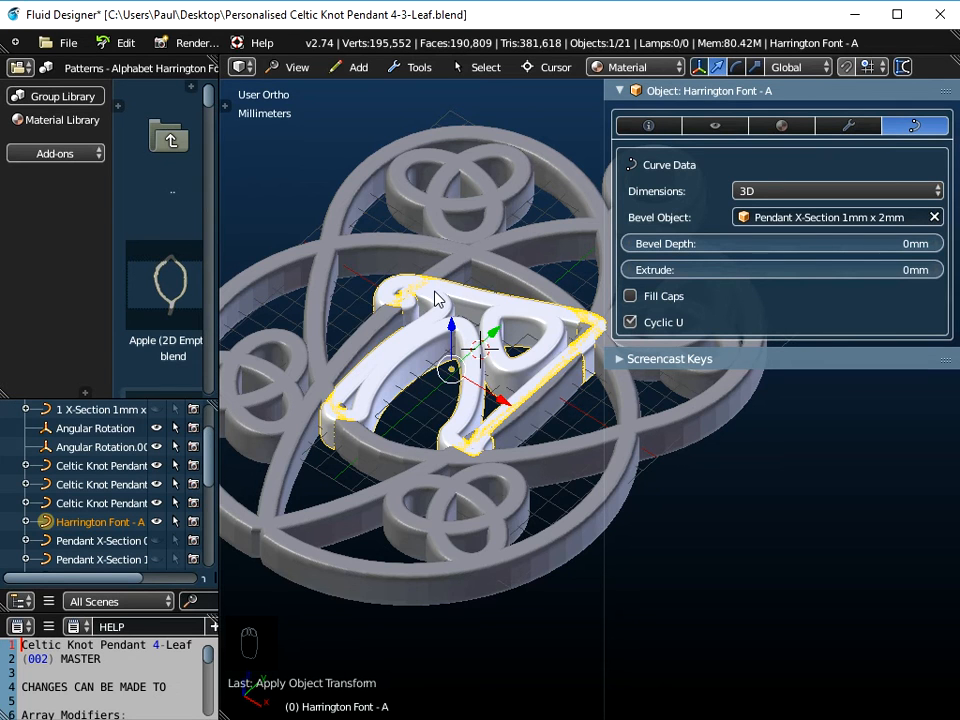
mouse_move(413, 211)
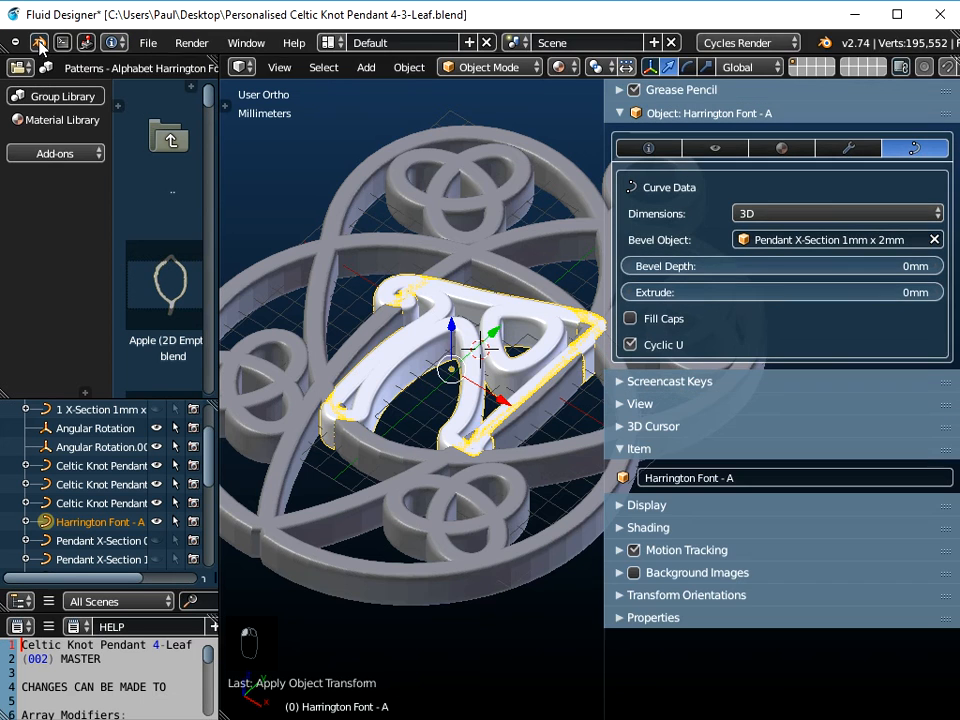
- Show the standard menu header, then toggle the letter A into Edit Mode and back
click(408, 67)
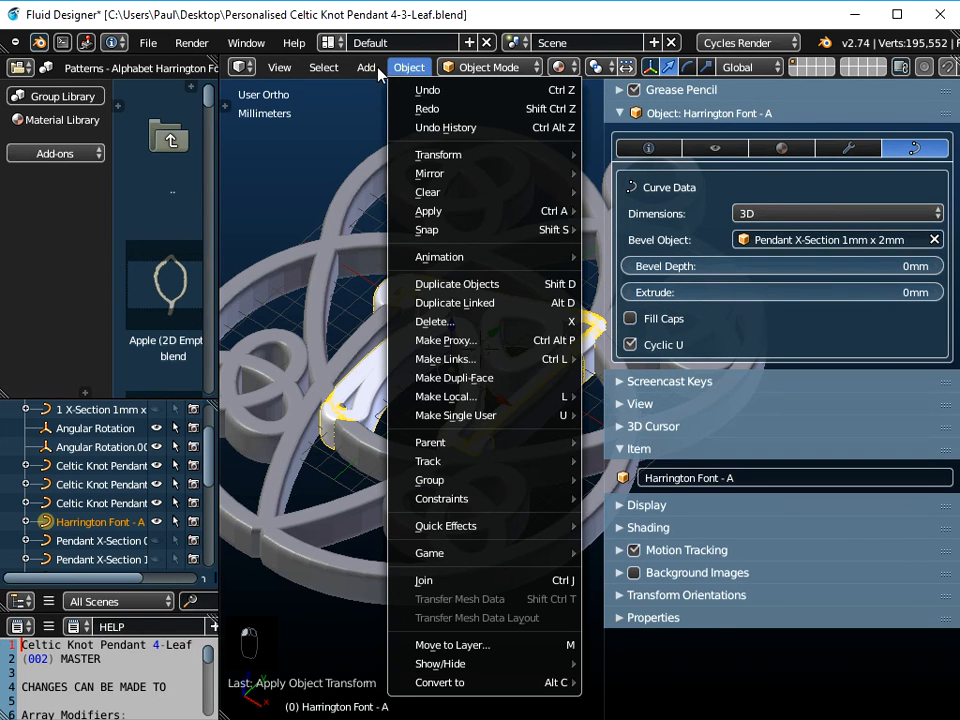
mouse_move(430, 229)
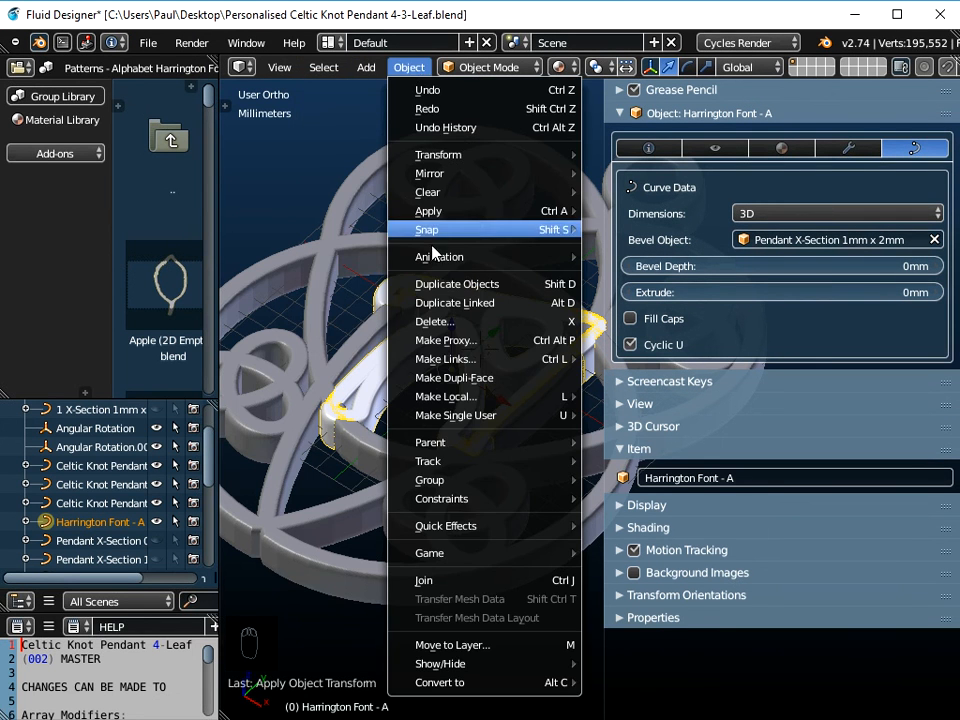
key(Tab)
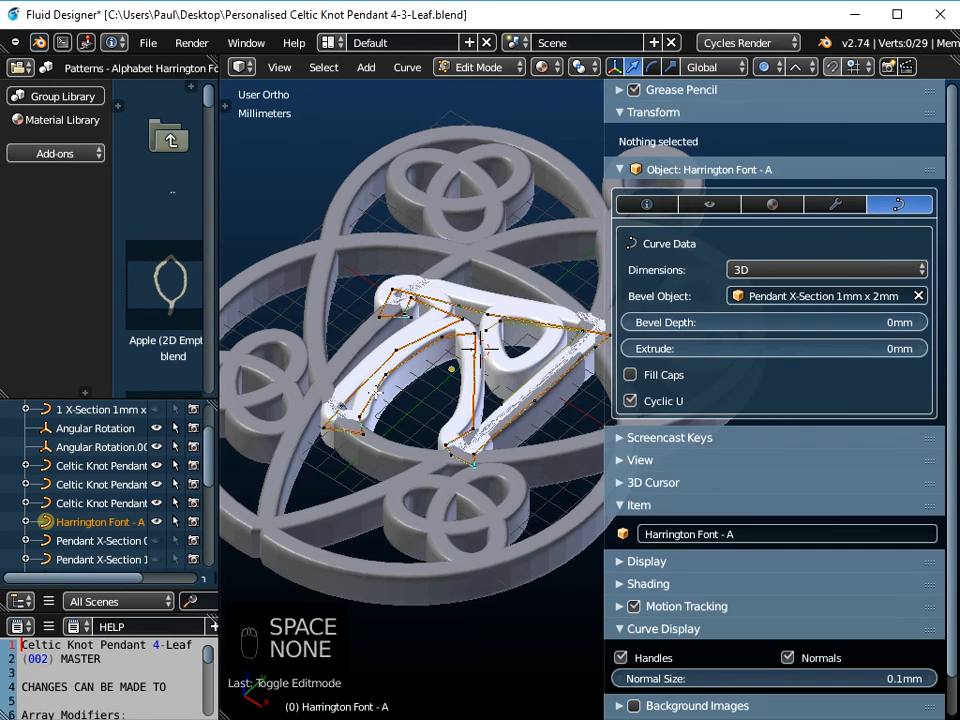
key(Tab)
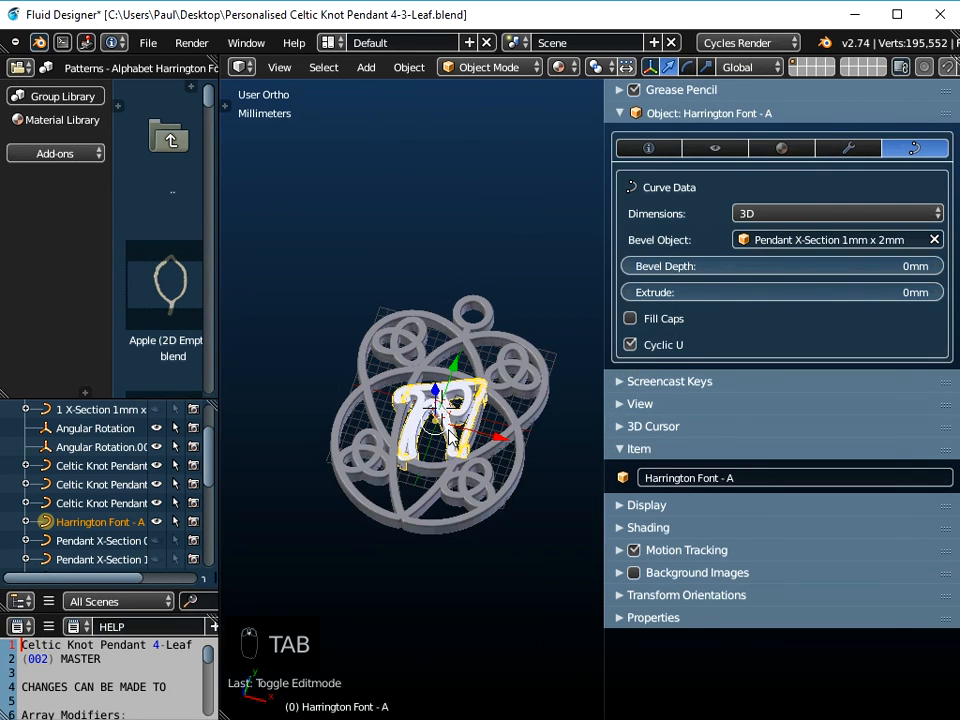
- Scale the letter A up beyond the knot ring and apply its scale
key(s)
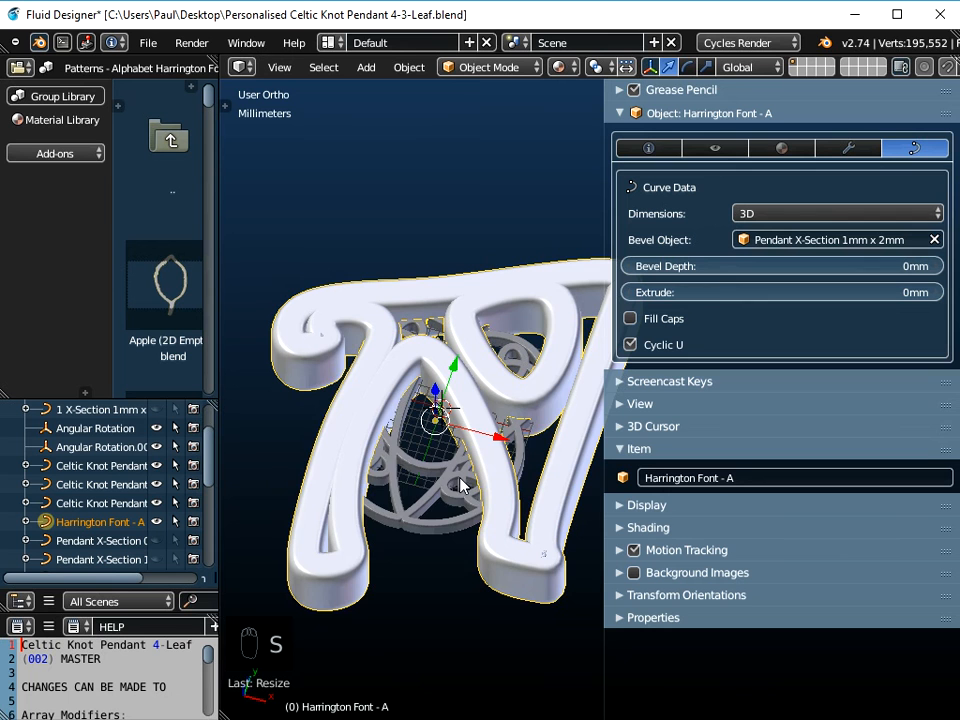
key(ctrl+a)
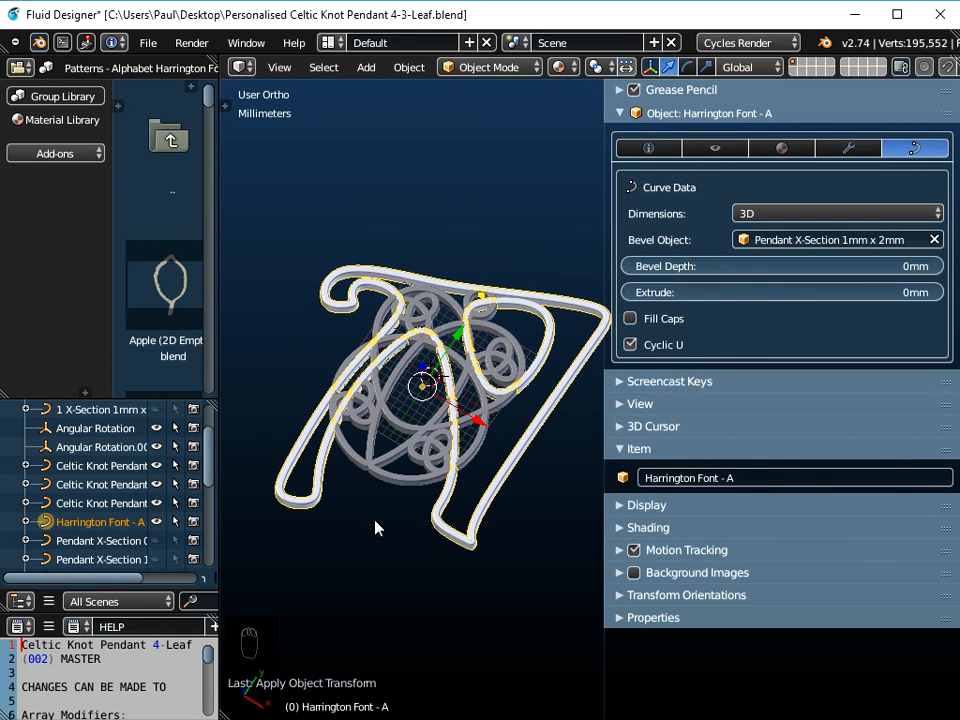
mouse_move(380, 520)
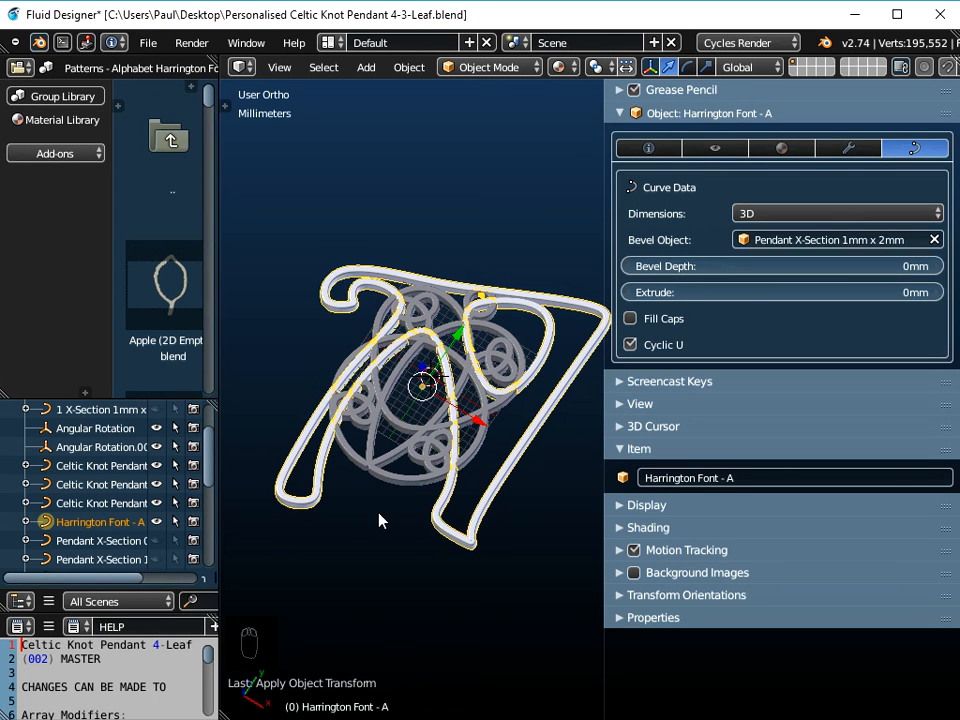
- Set the letter A's Bevel Object to Pendant X-Section 1mm x 3mm
click(830, 239)
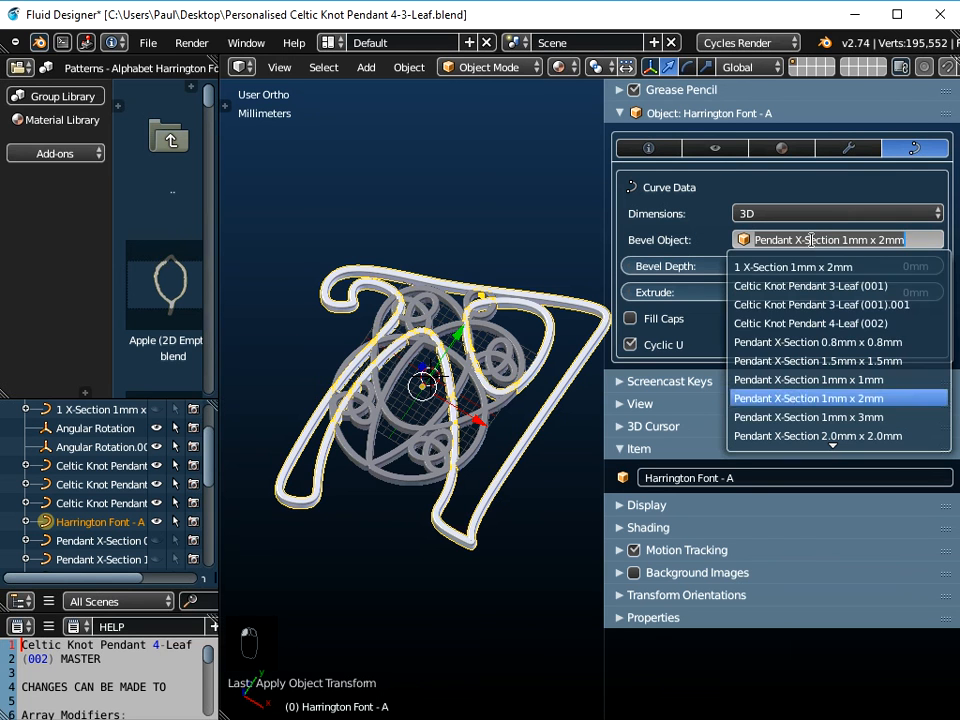
click(808, 417)
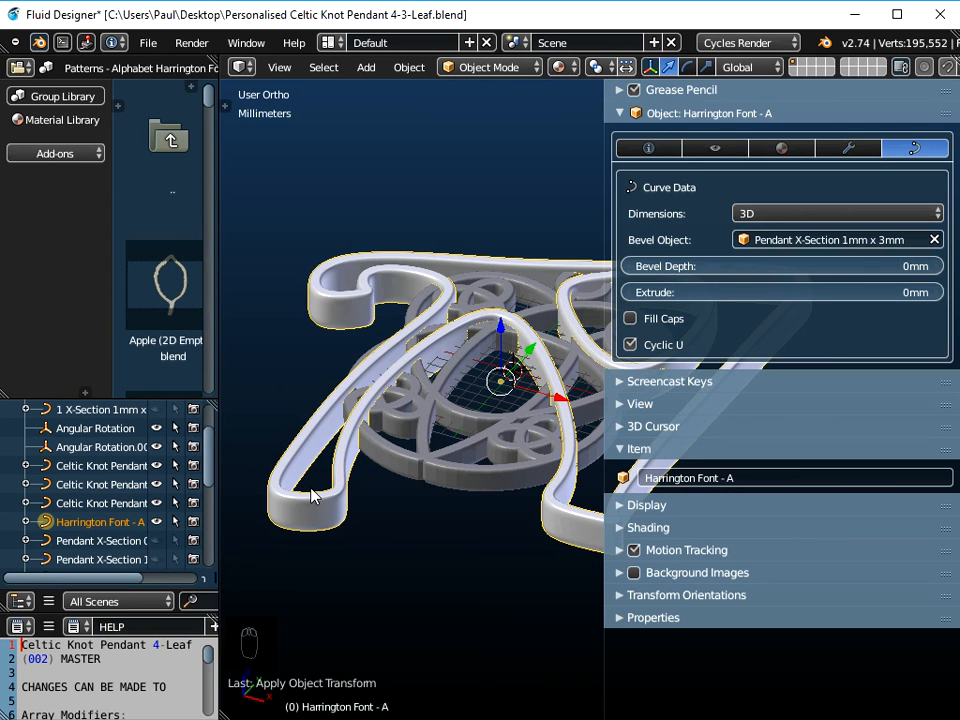
mouse_move(363, 504)
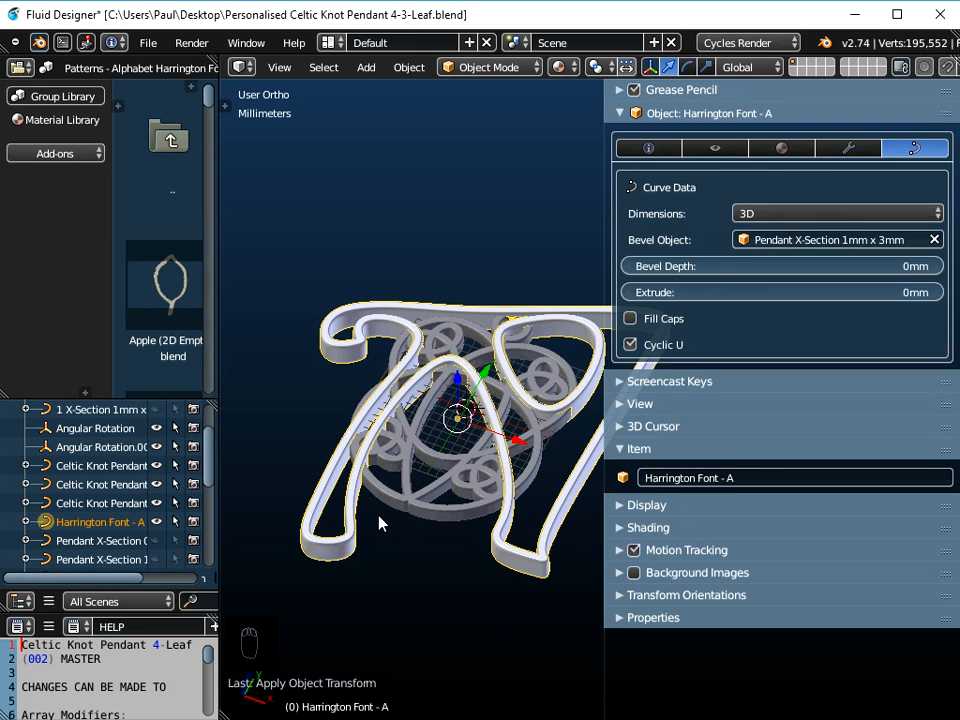
mouse_move(638, 714)
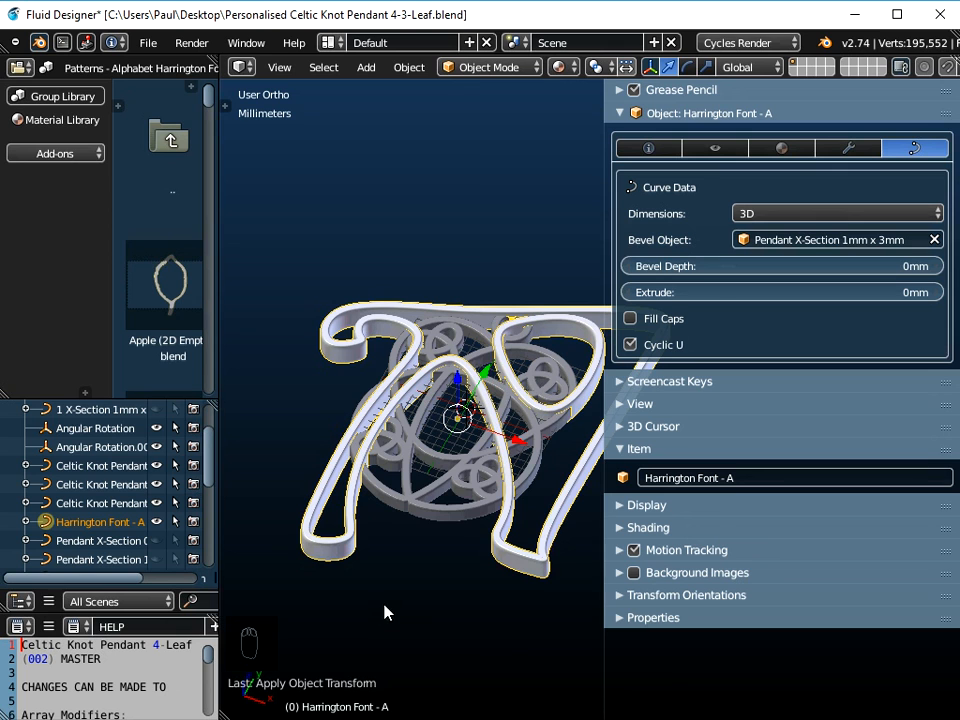
mouse_move(415, 611)
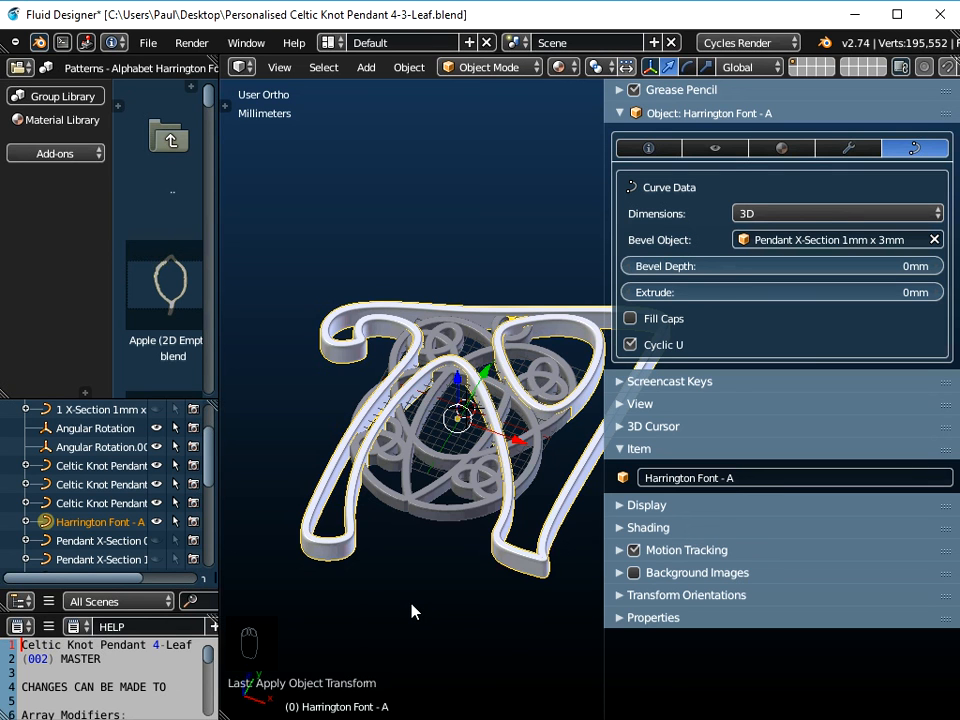